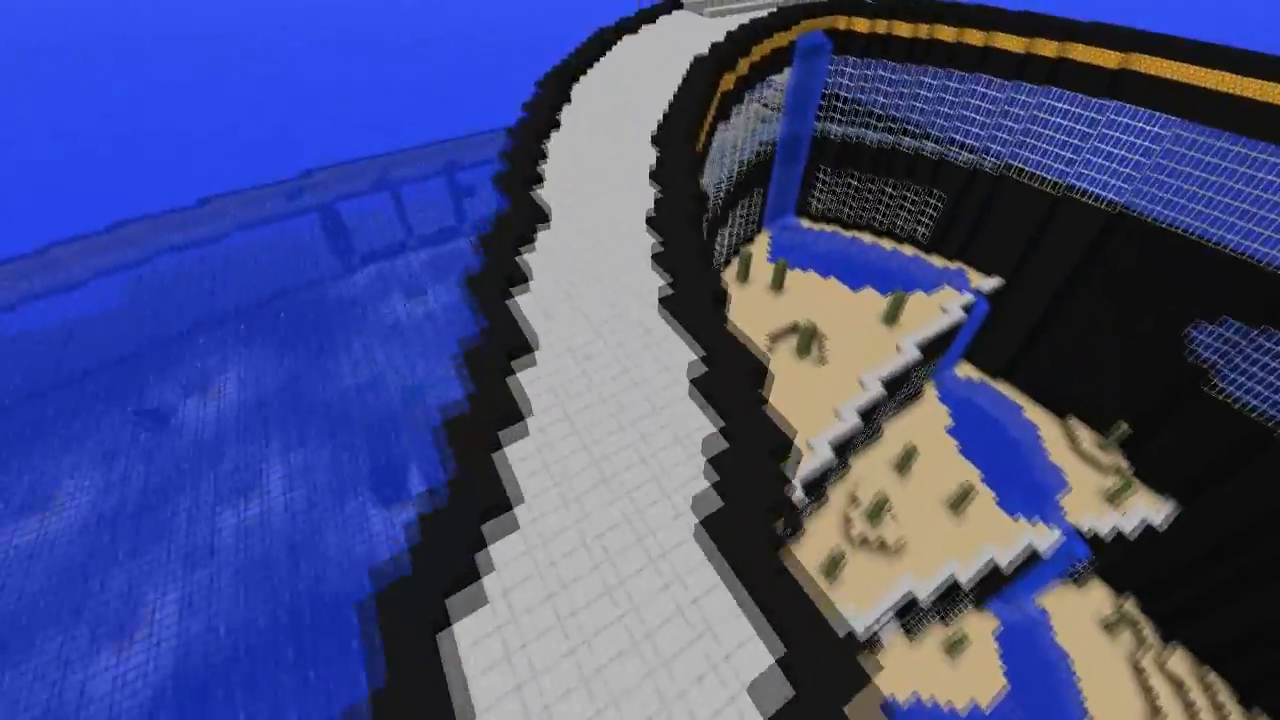
mouse_move(640, 360)
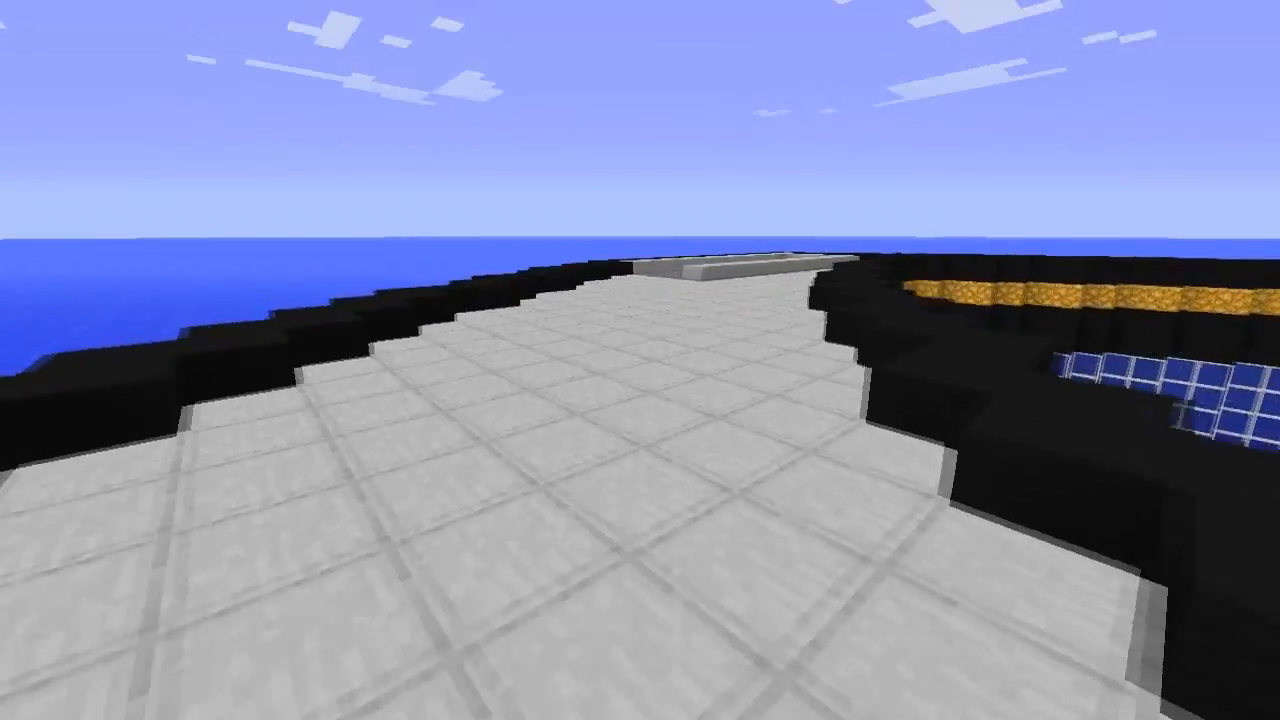
mouse_move(640, 360)
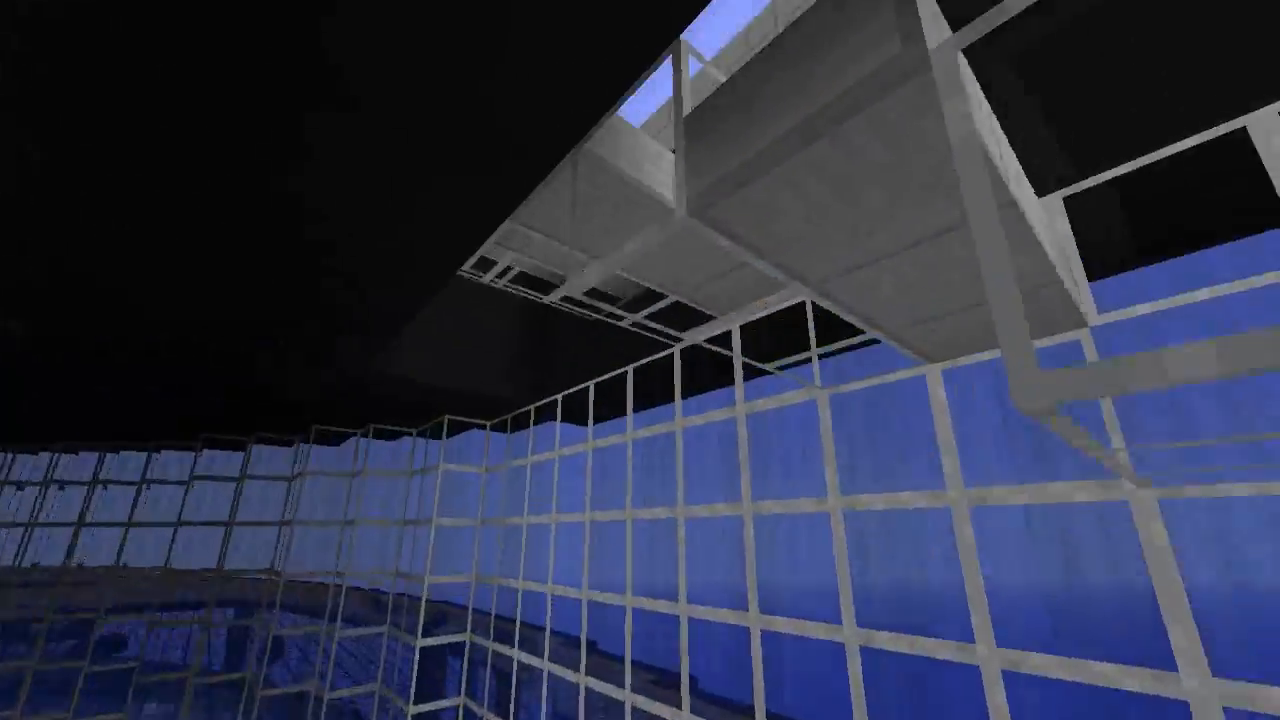
mouse_move(640, 360)
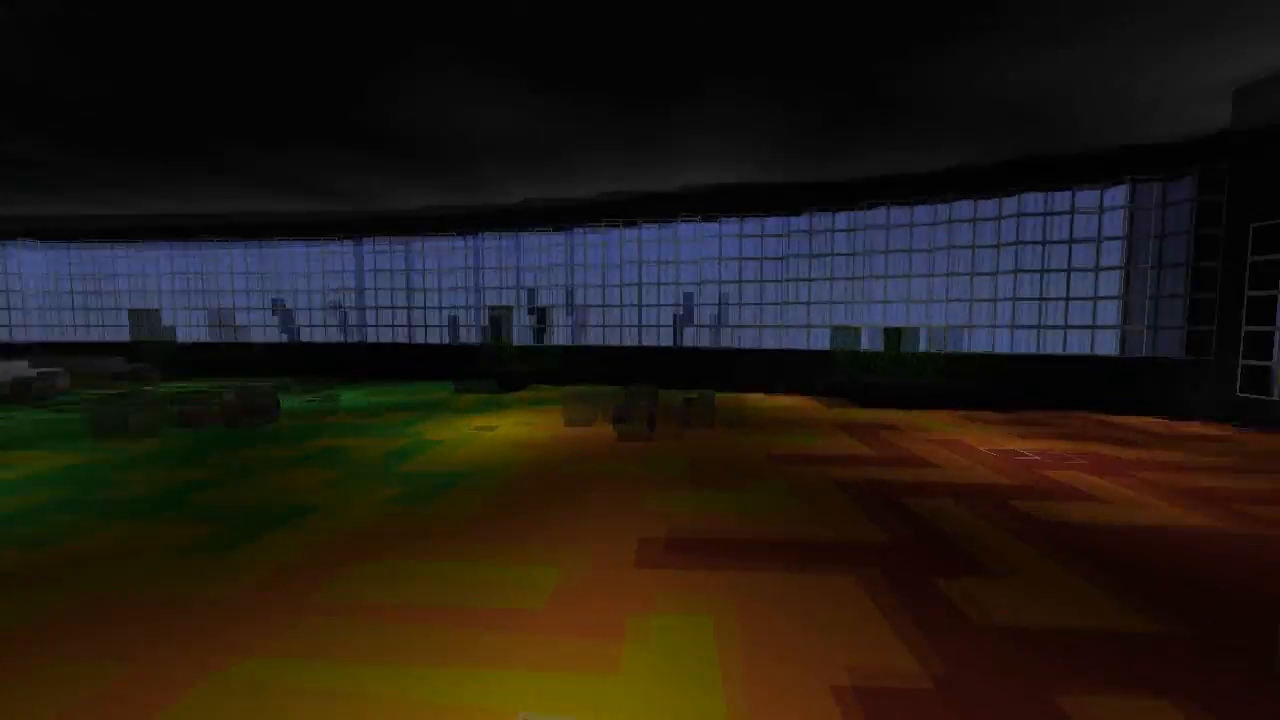
mouse_move(640, 360)
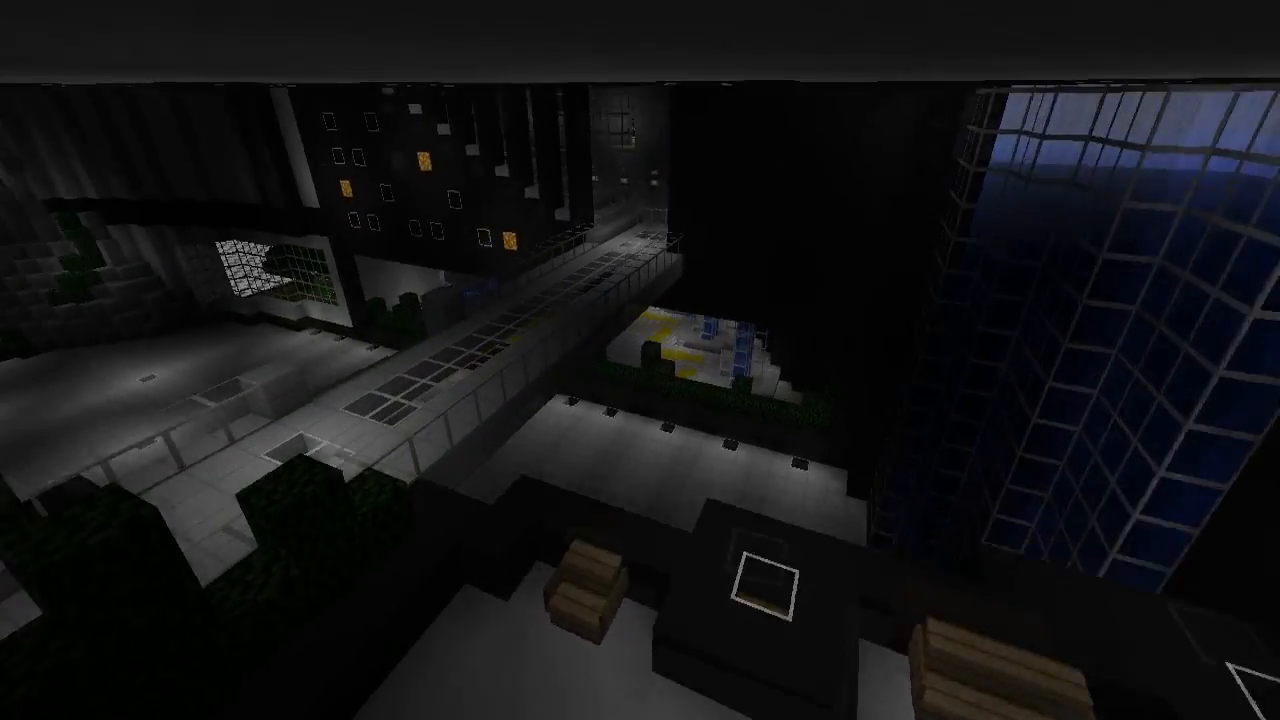
mouse_move(640, 360)
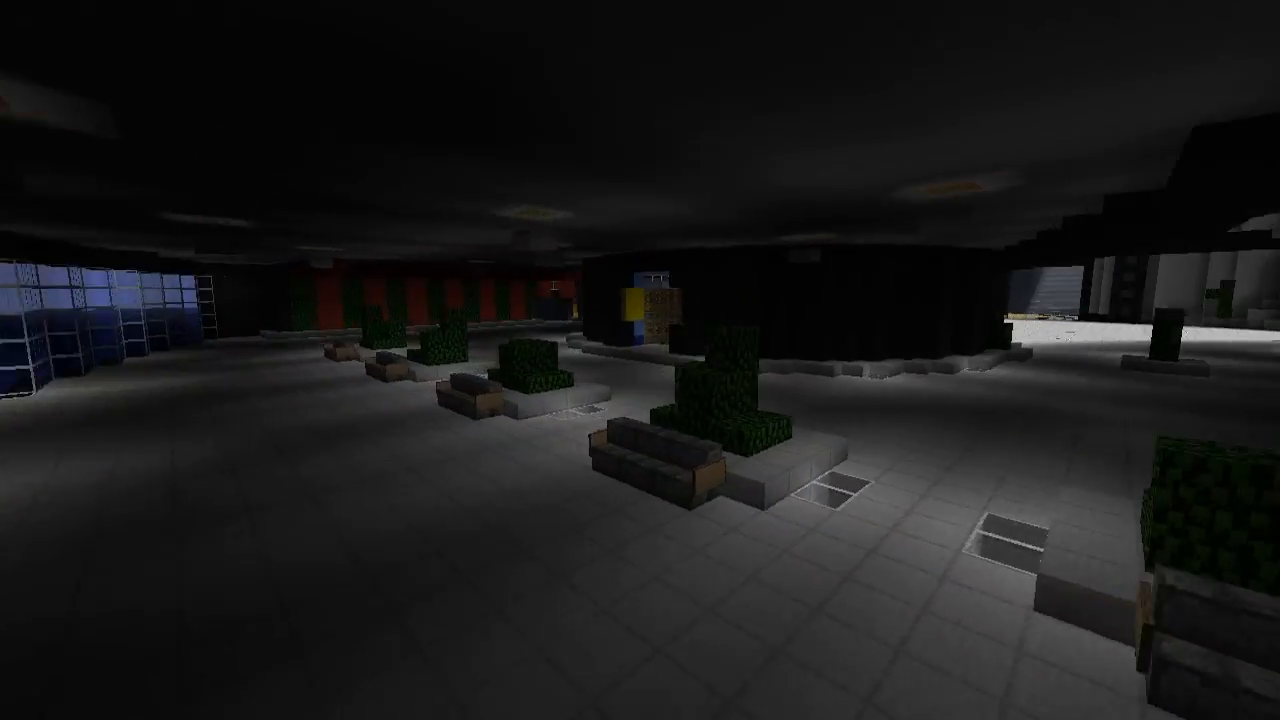
mouse_move(640, 360)
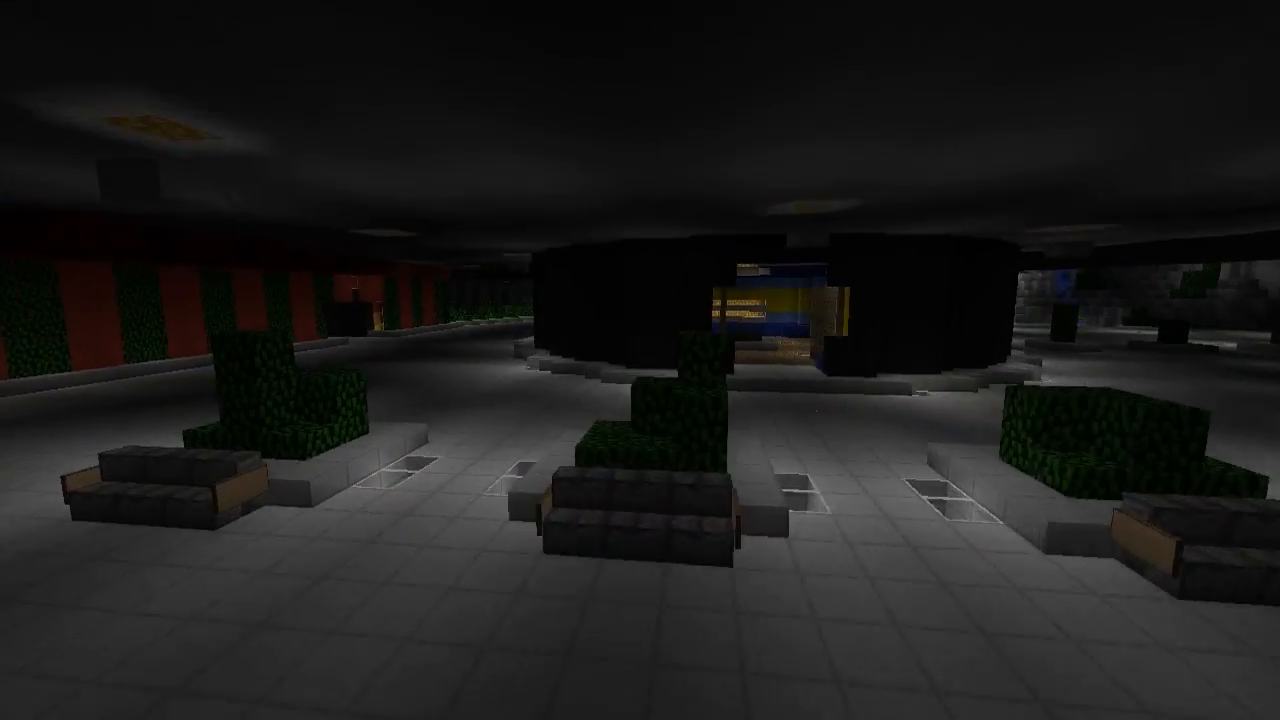
mouse_move(640, 360)
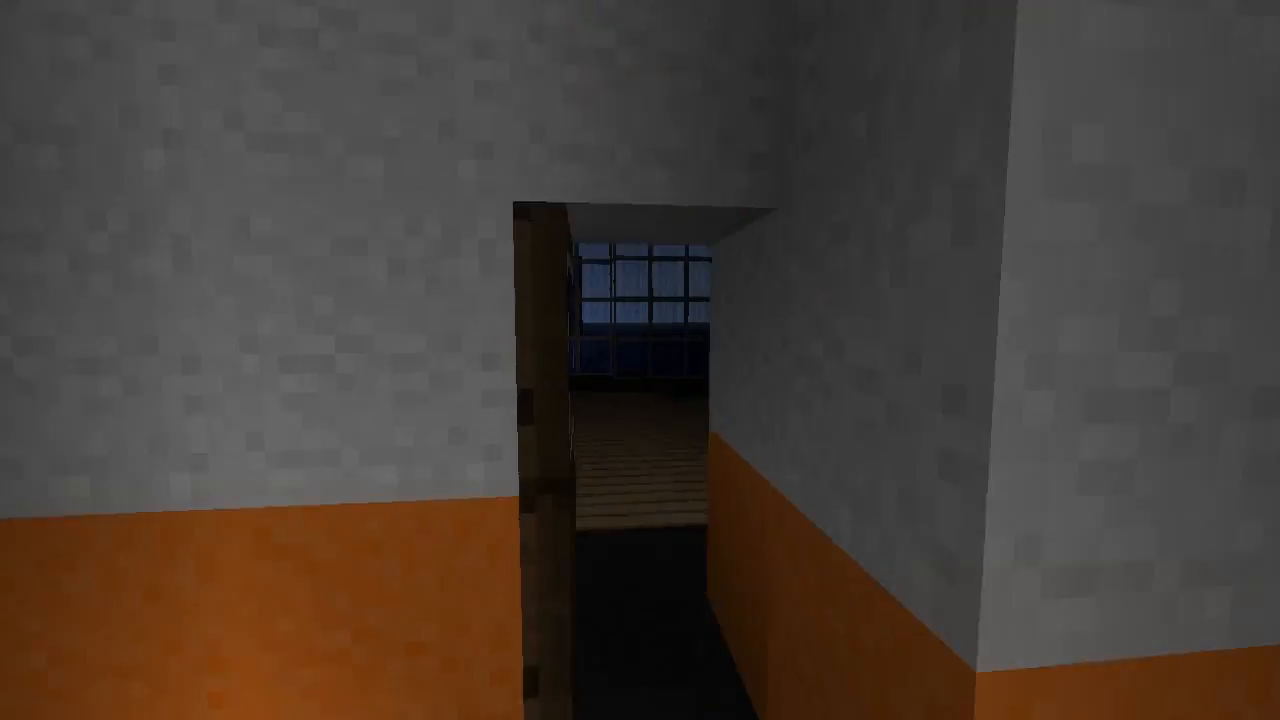
mouse_move(640, 360)
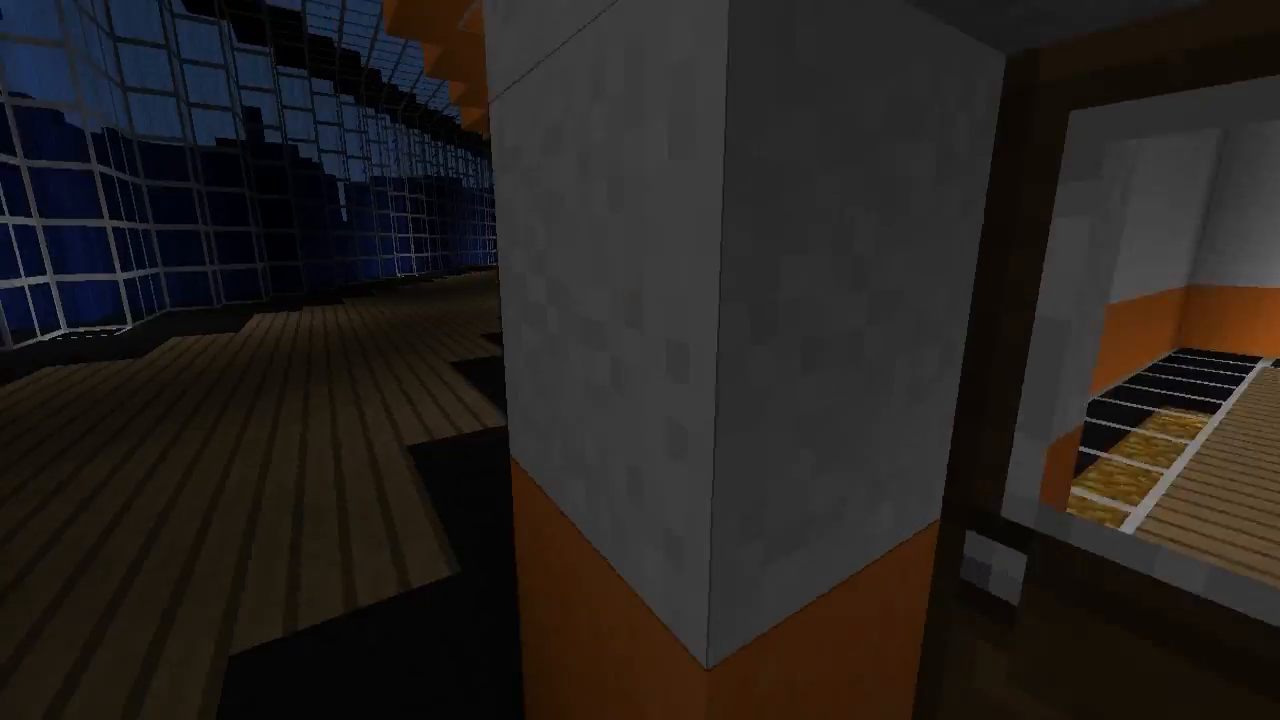
mouse_move(640, 360)
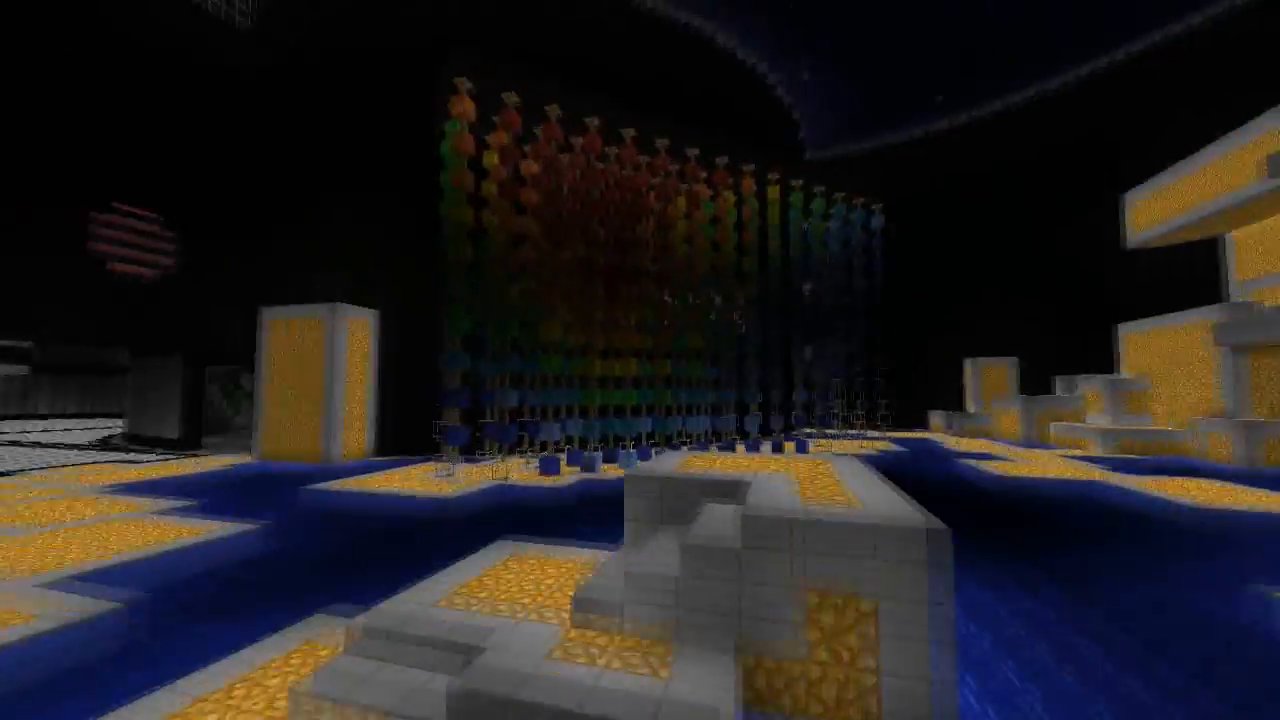
mouse_move(640, 360)
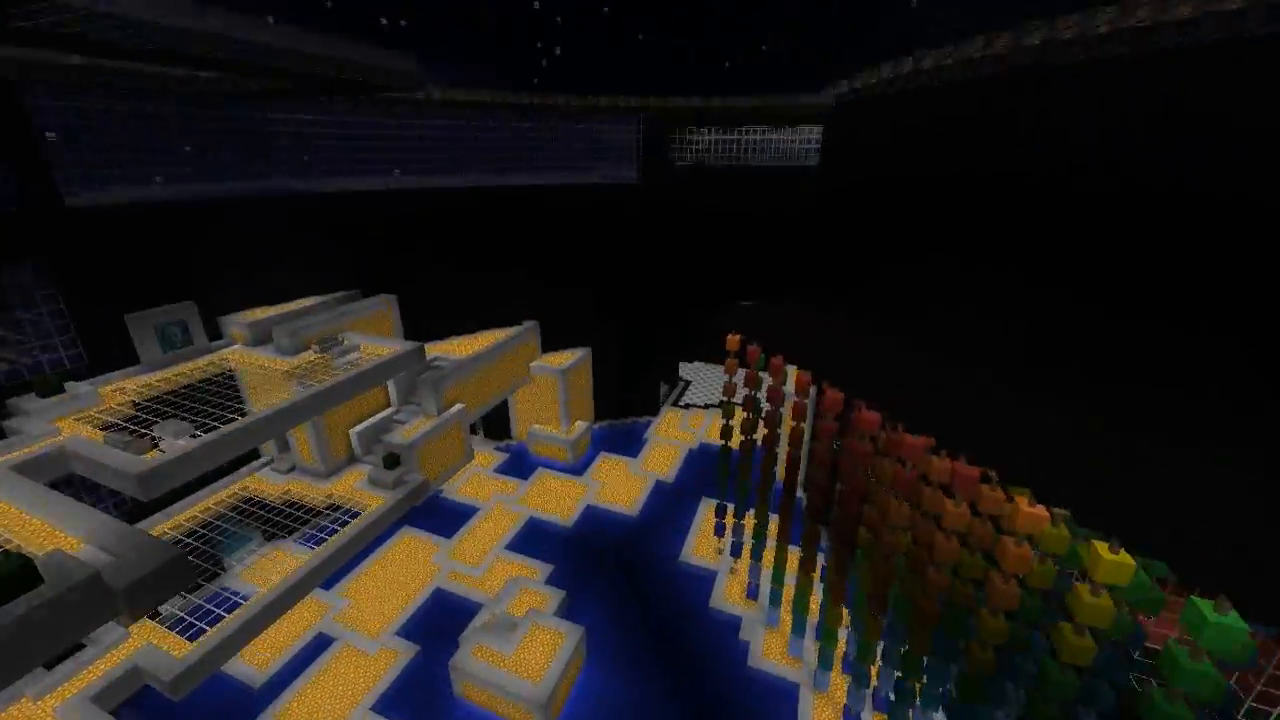
mouse_move(640, 360)
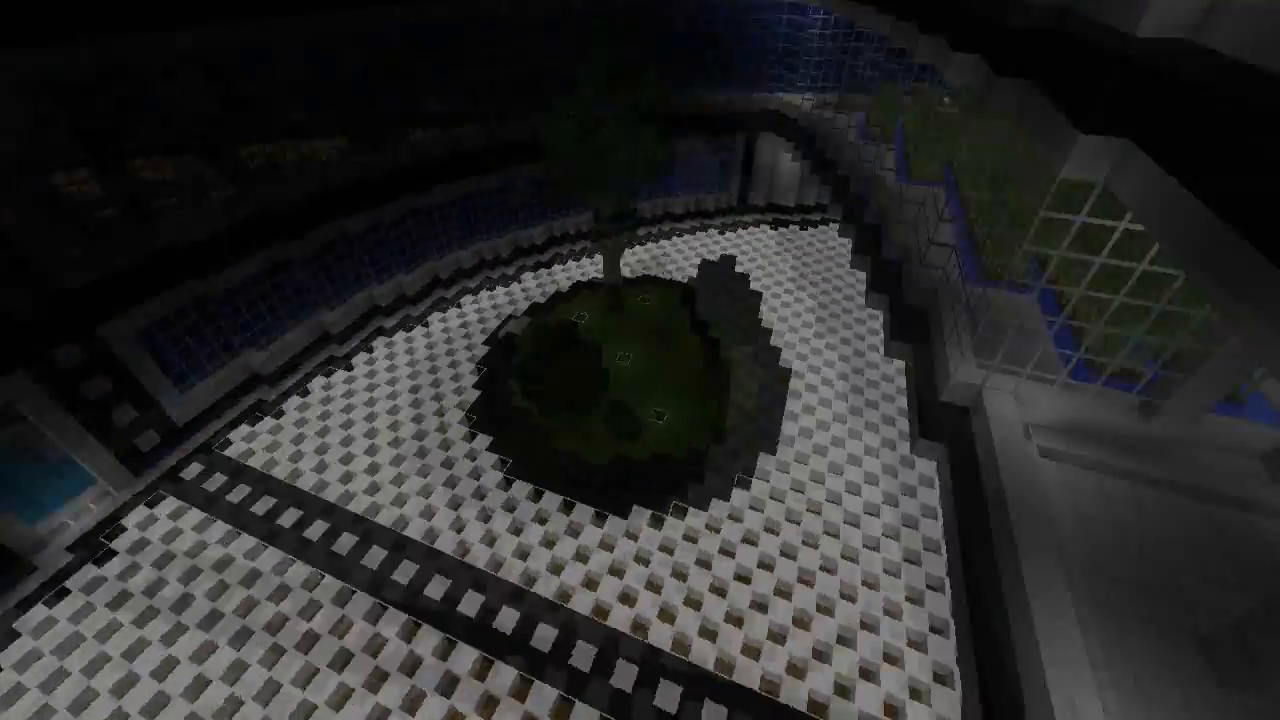
mouse_move(640, 360)
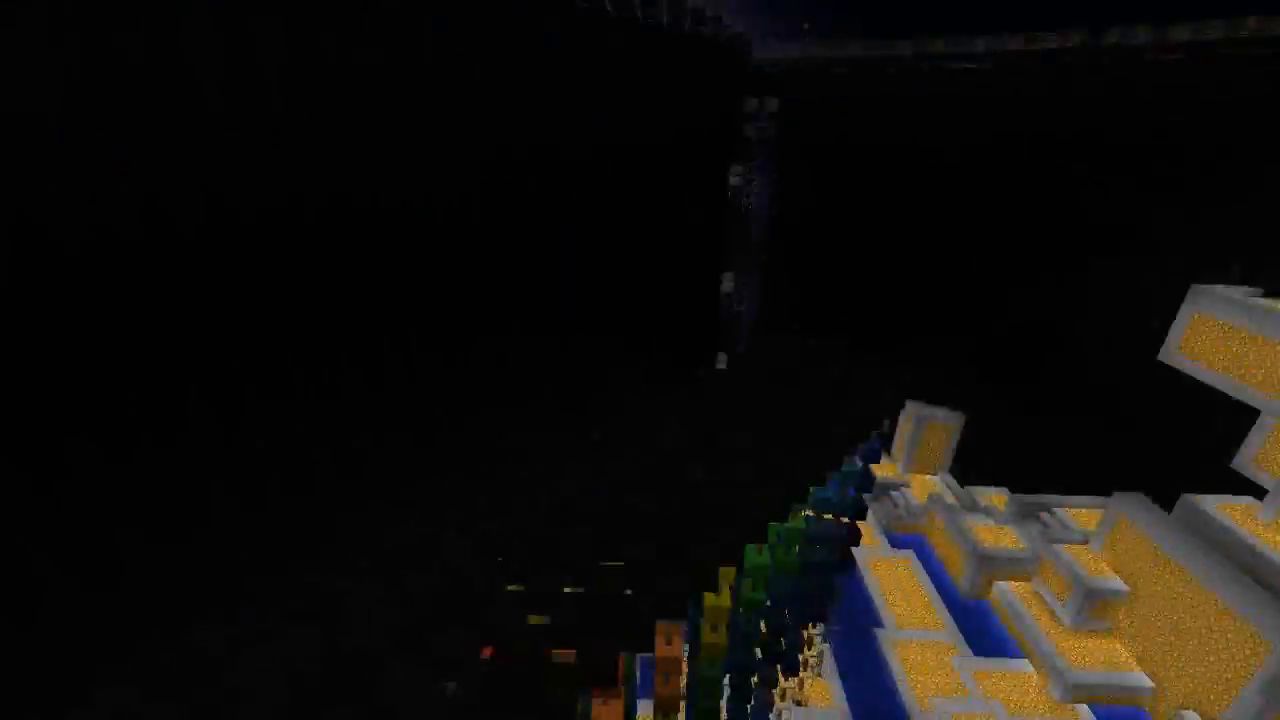
mouse_move(640, 360)
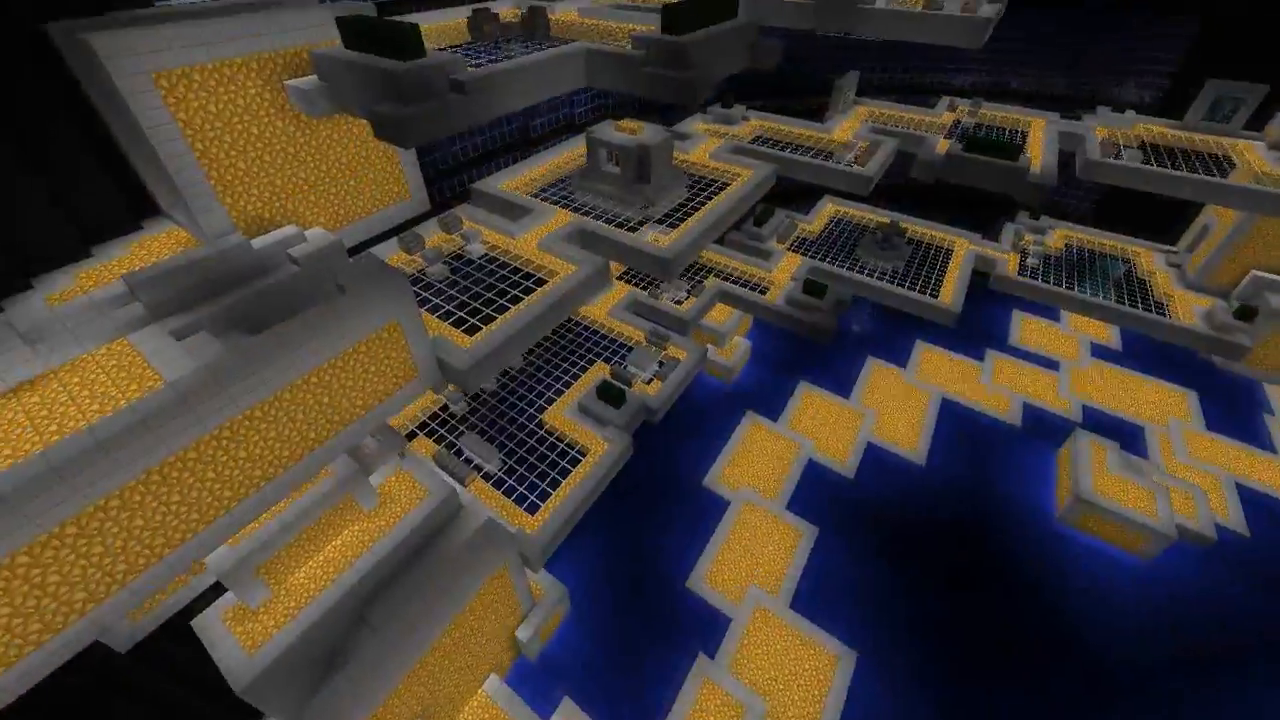
mouse_move(640, 360)
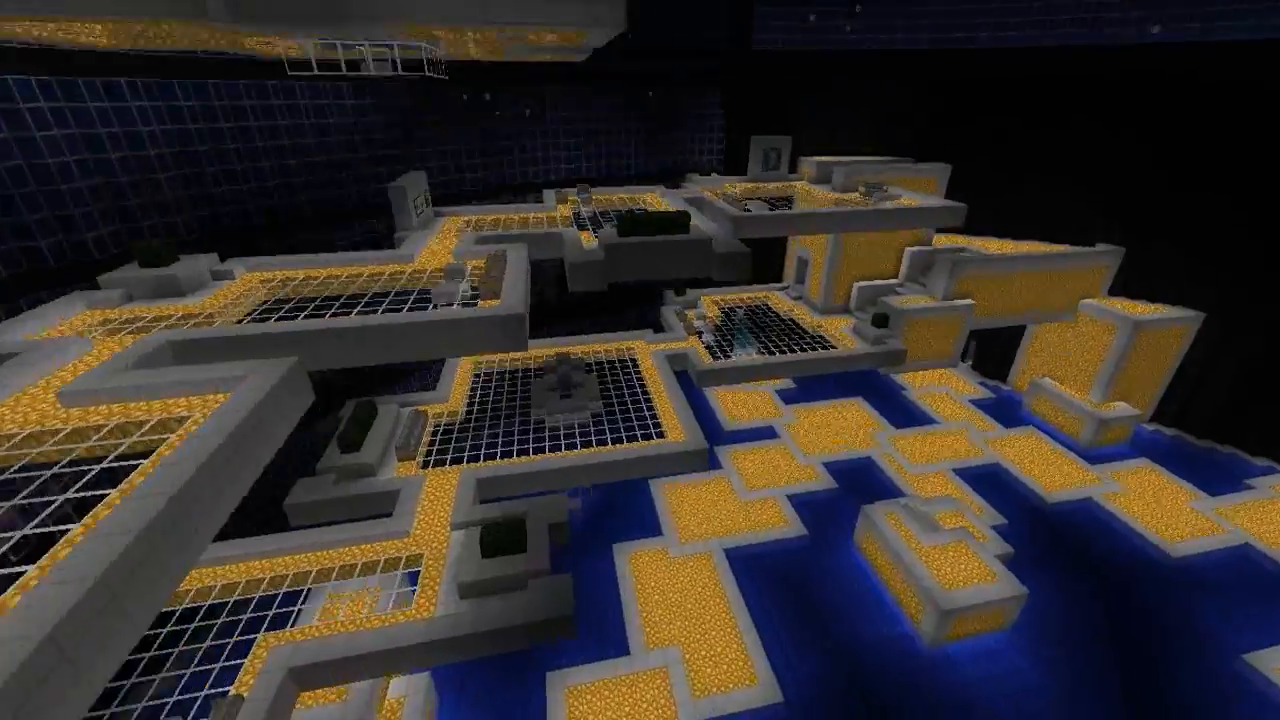